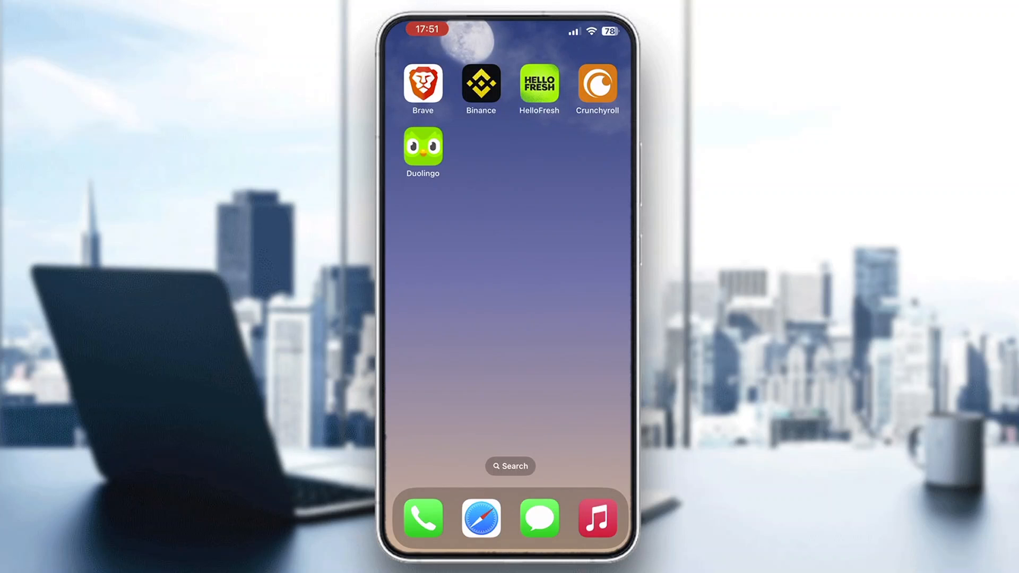
Launch Duolingo onto the French lesson path at Section 1, Unit 1.
{"action": "left_click", "coordinate": [422, 147]}
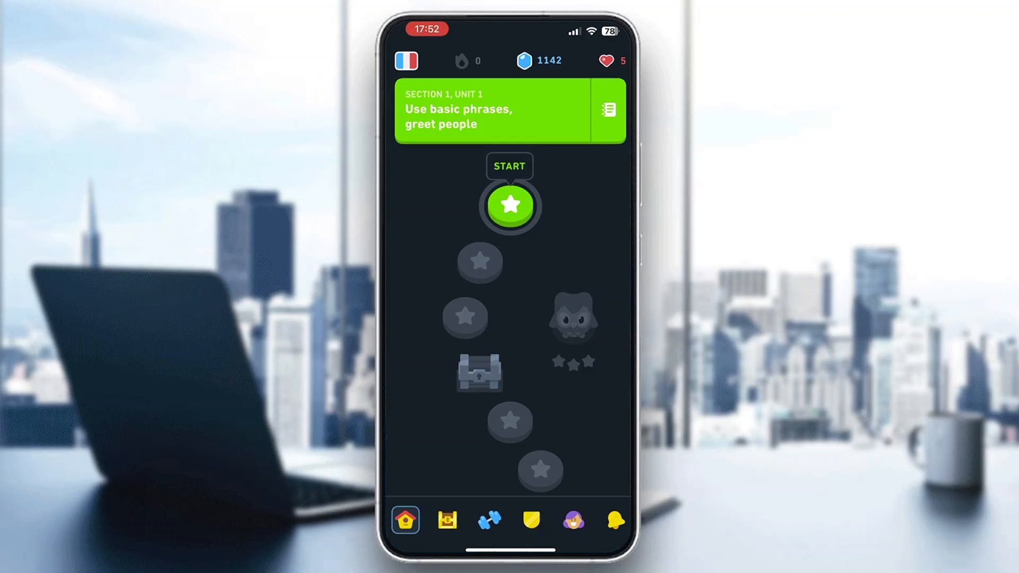
Show the learner's profile page with followers, join date and statistics.
{"action": "left_click", "coordinate": [572, 520]}
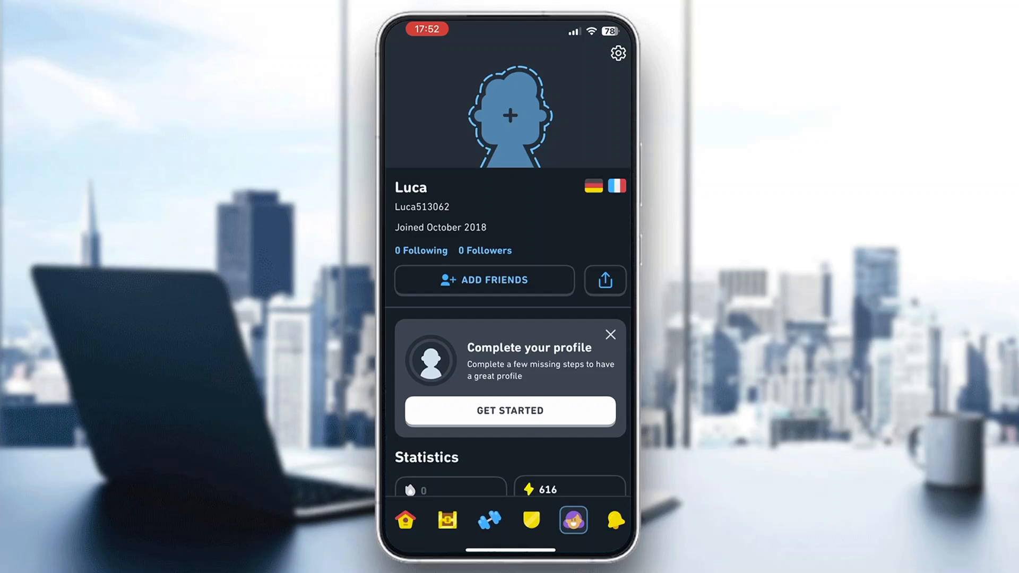
Browse Settings down to the Subscription section, then return to the lesson path via Done.
{"action": "left_click", "coordinate": [615, 53]}
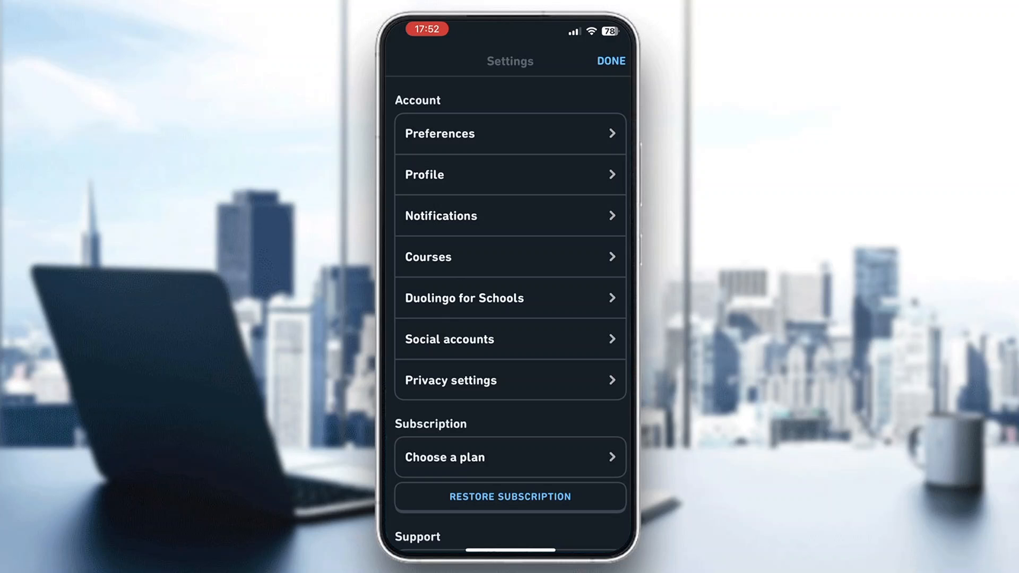
{"action": "scroll", "scroll_direction": "down", "scroll_amount": 3}
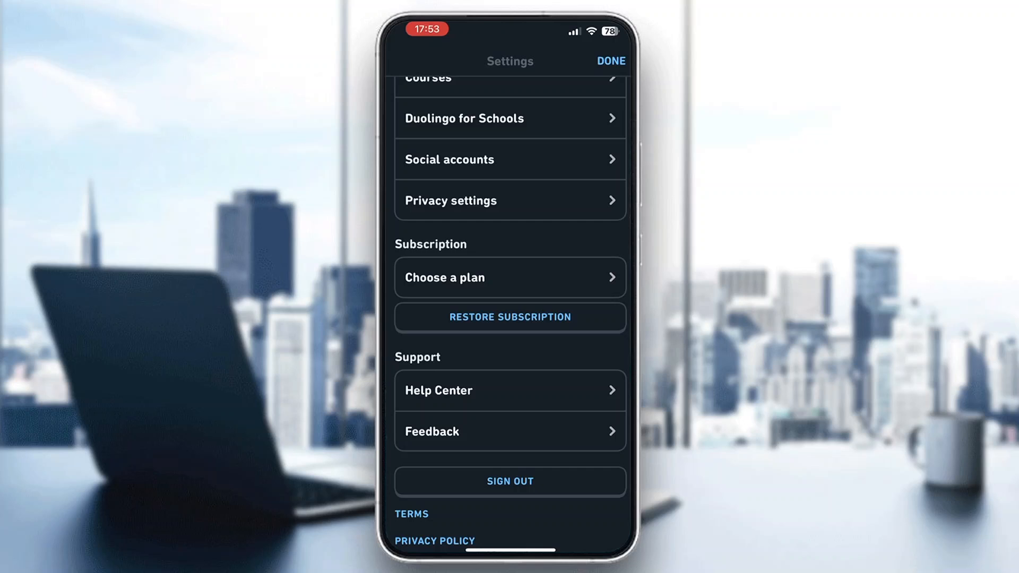
{"action": "left_click", "coordinate": [609, 61]}
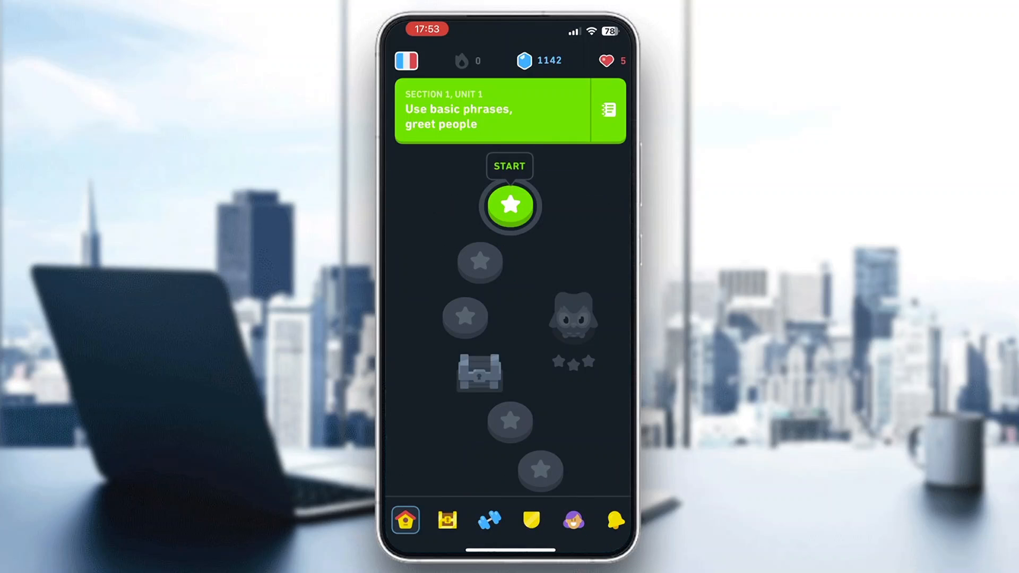